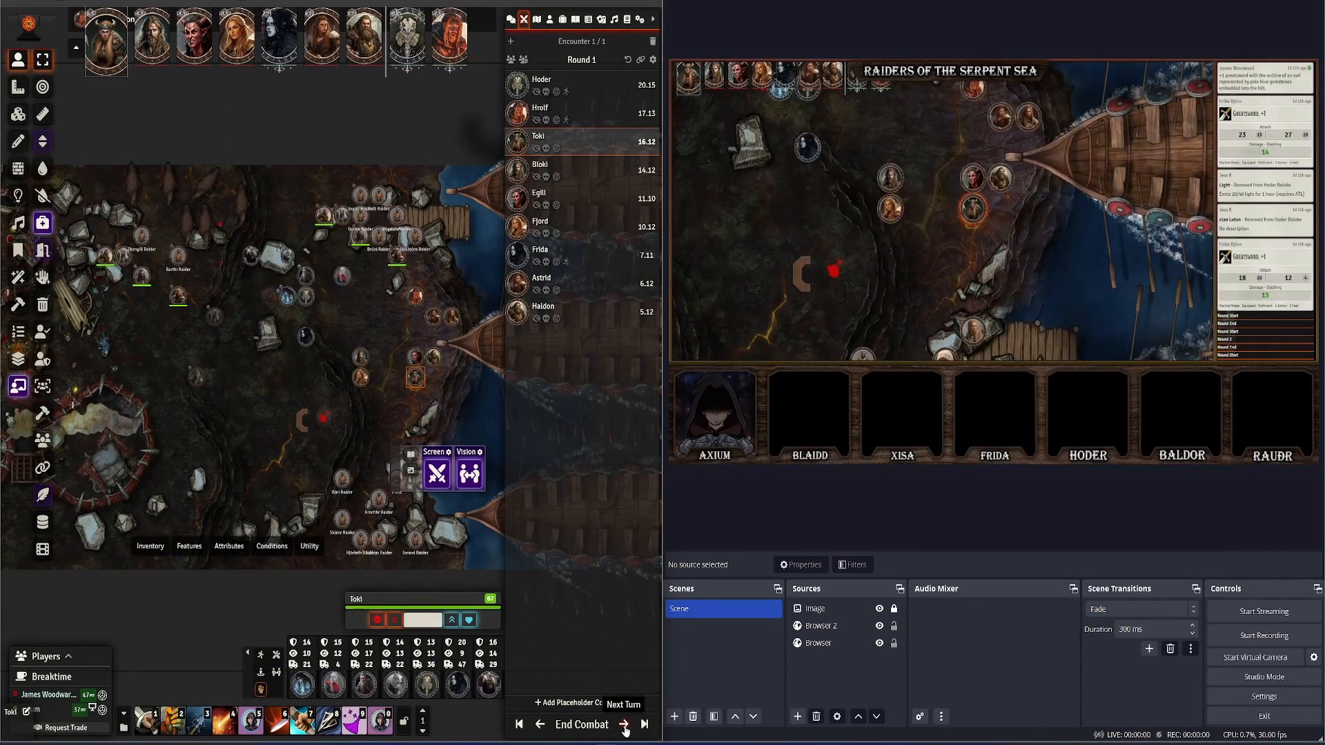
Add a new Browser source for the Reactive portrait and an Image source for the frame overlay
left_click(624, 725)
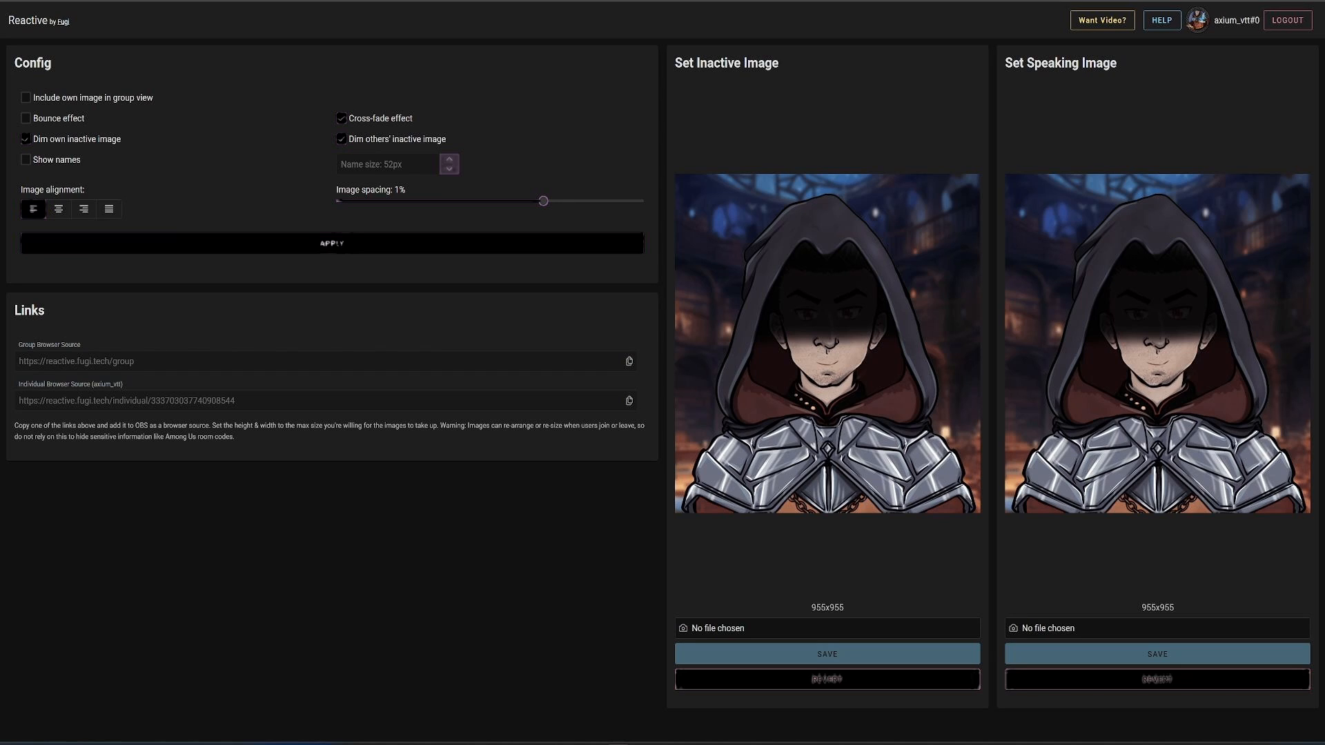
mouse_move(870, 480)
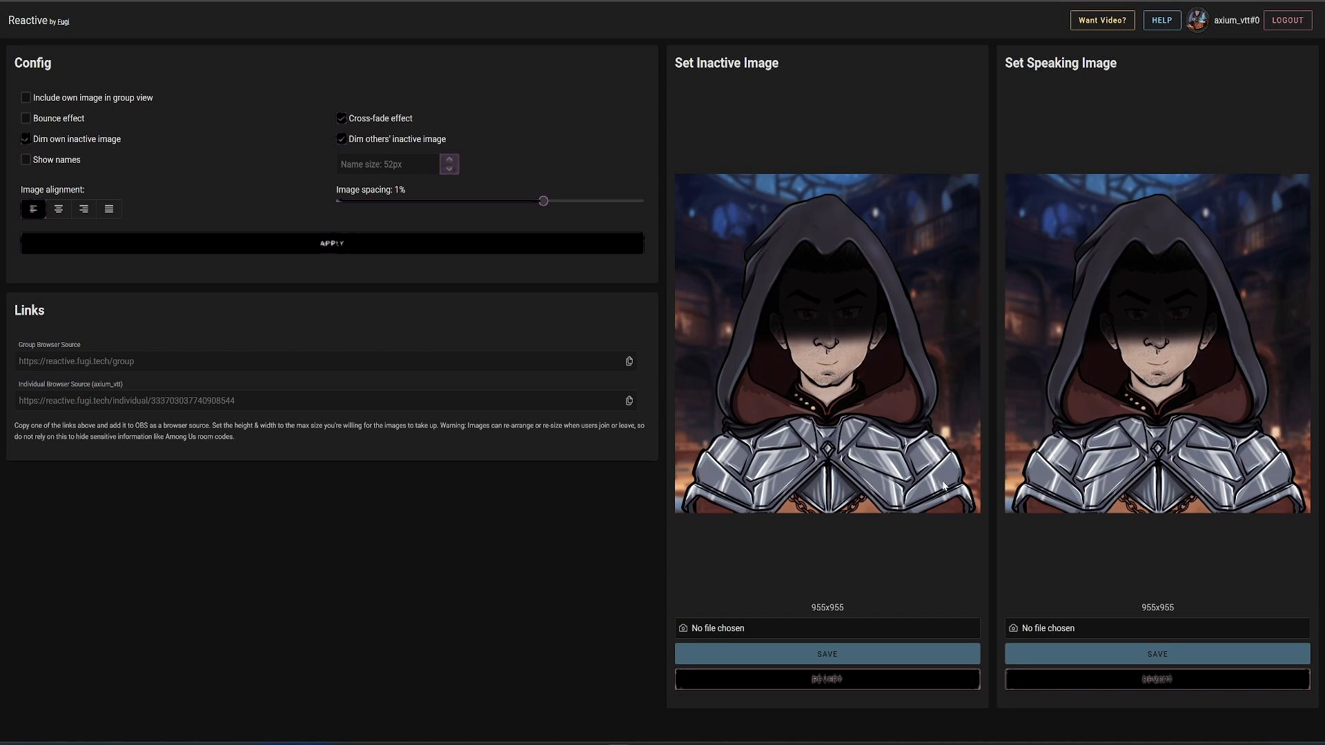
mouse_move(635, 482)
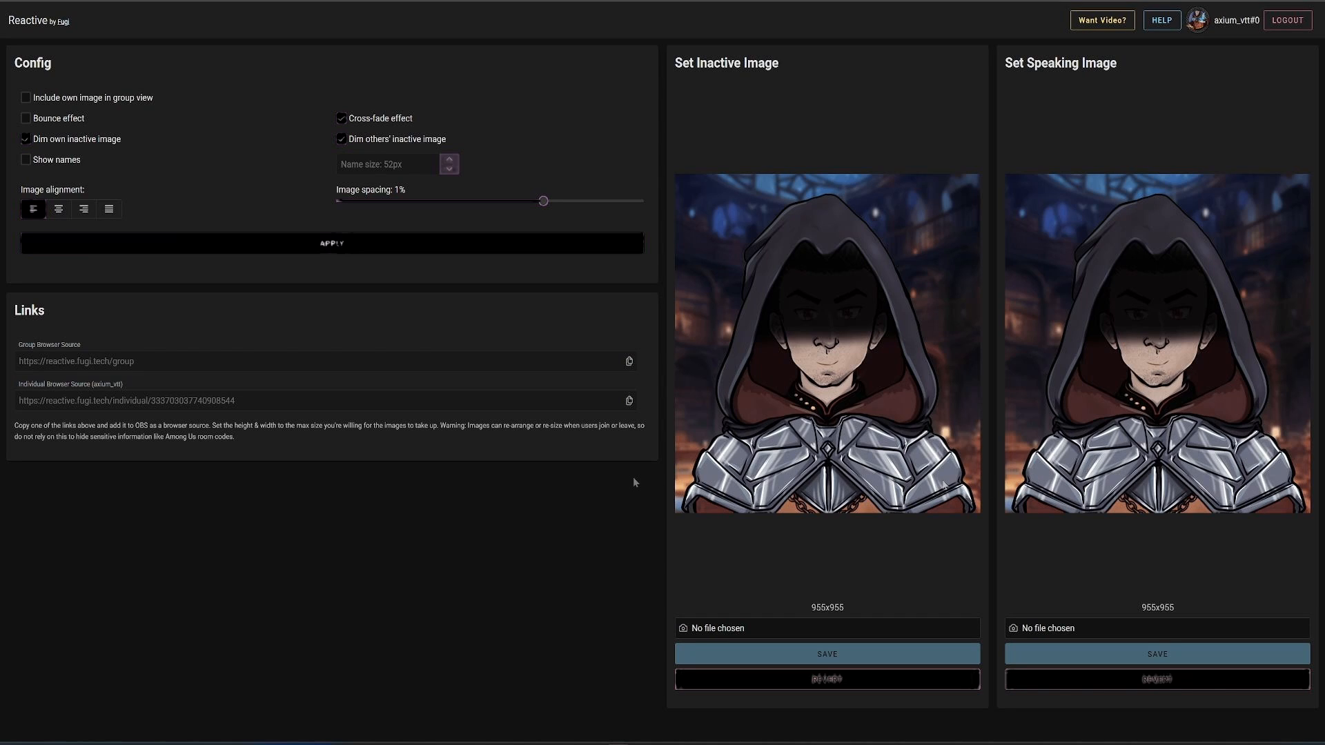
mouse_move(627, 482)
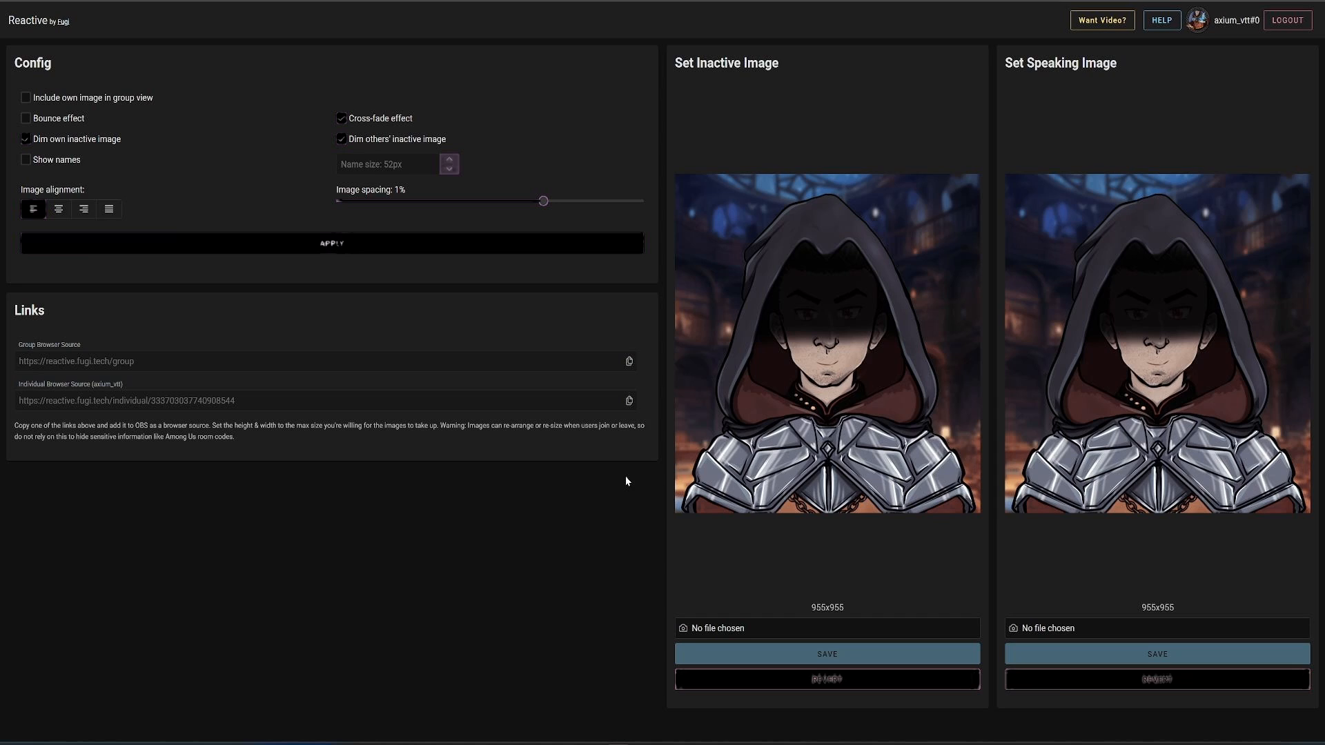
mouse_move(599, 453)
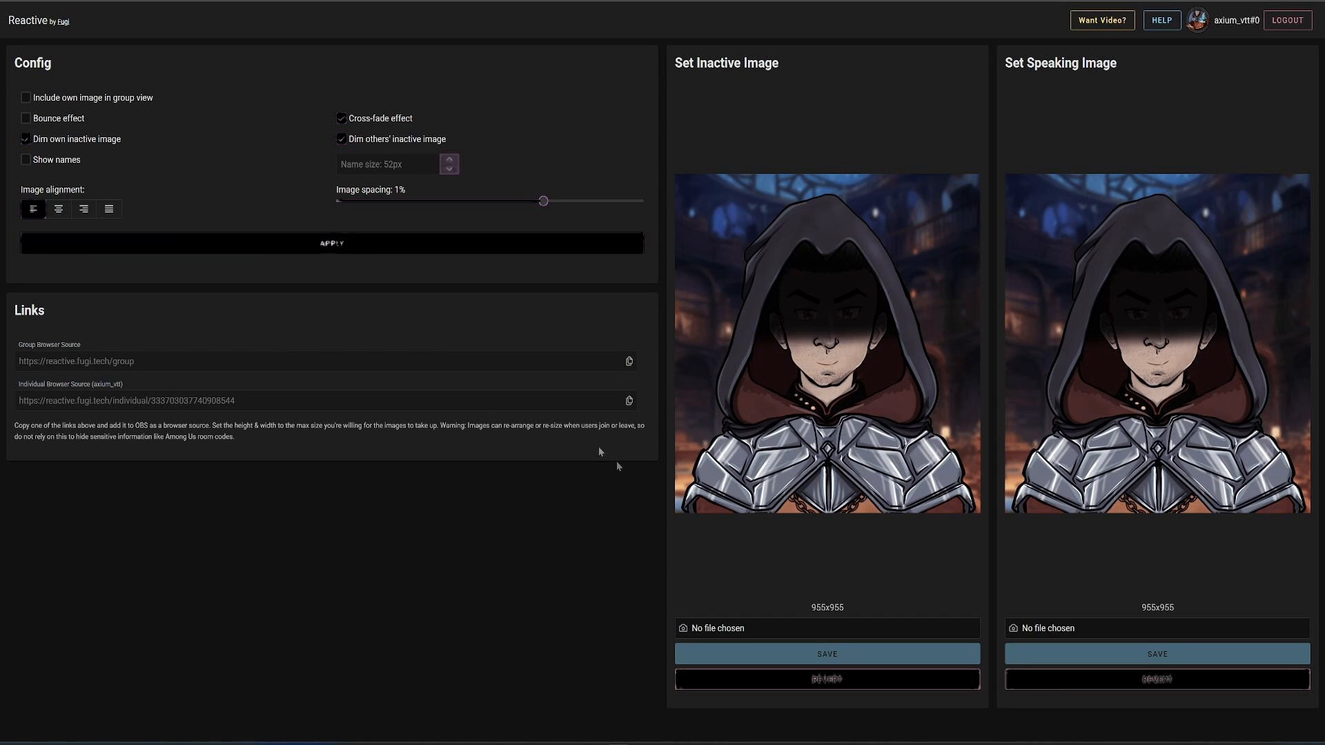
mouse_move(629, 362)
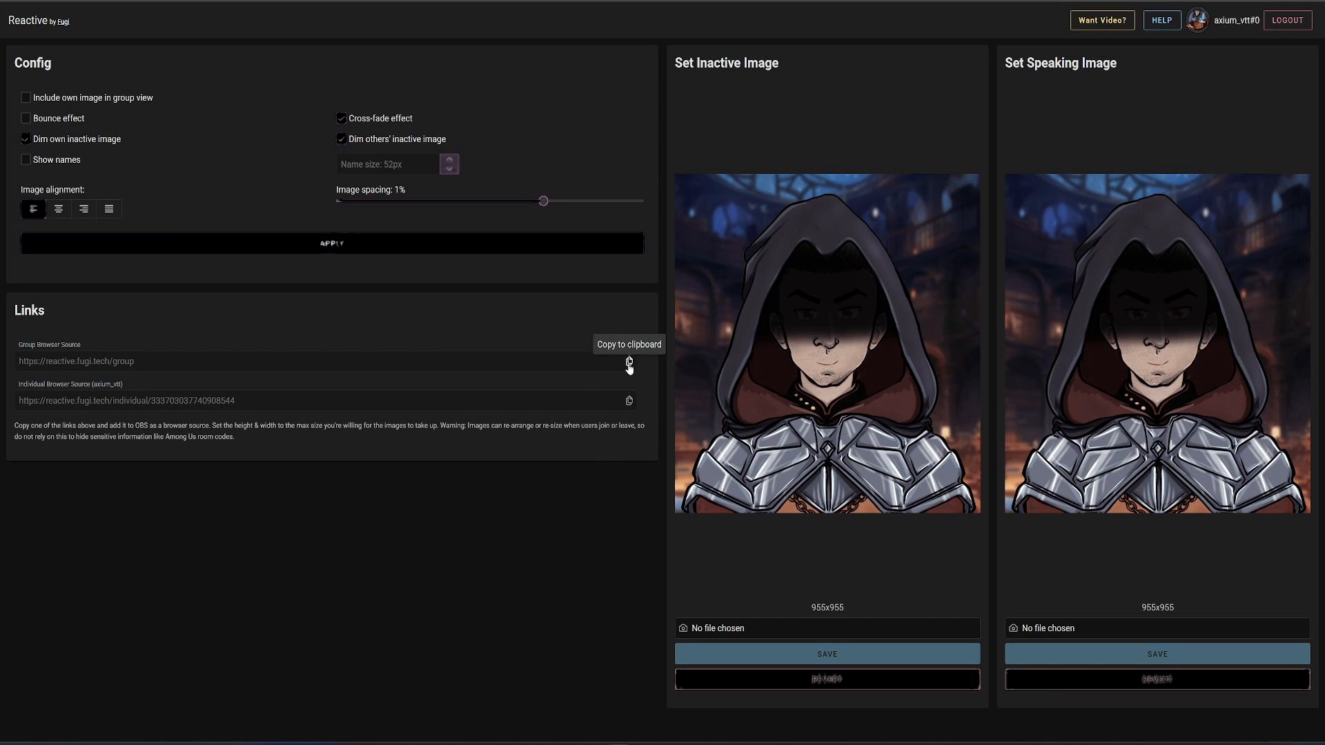
mouse_move(634, 442)
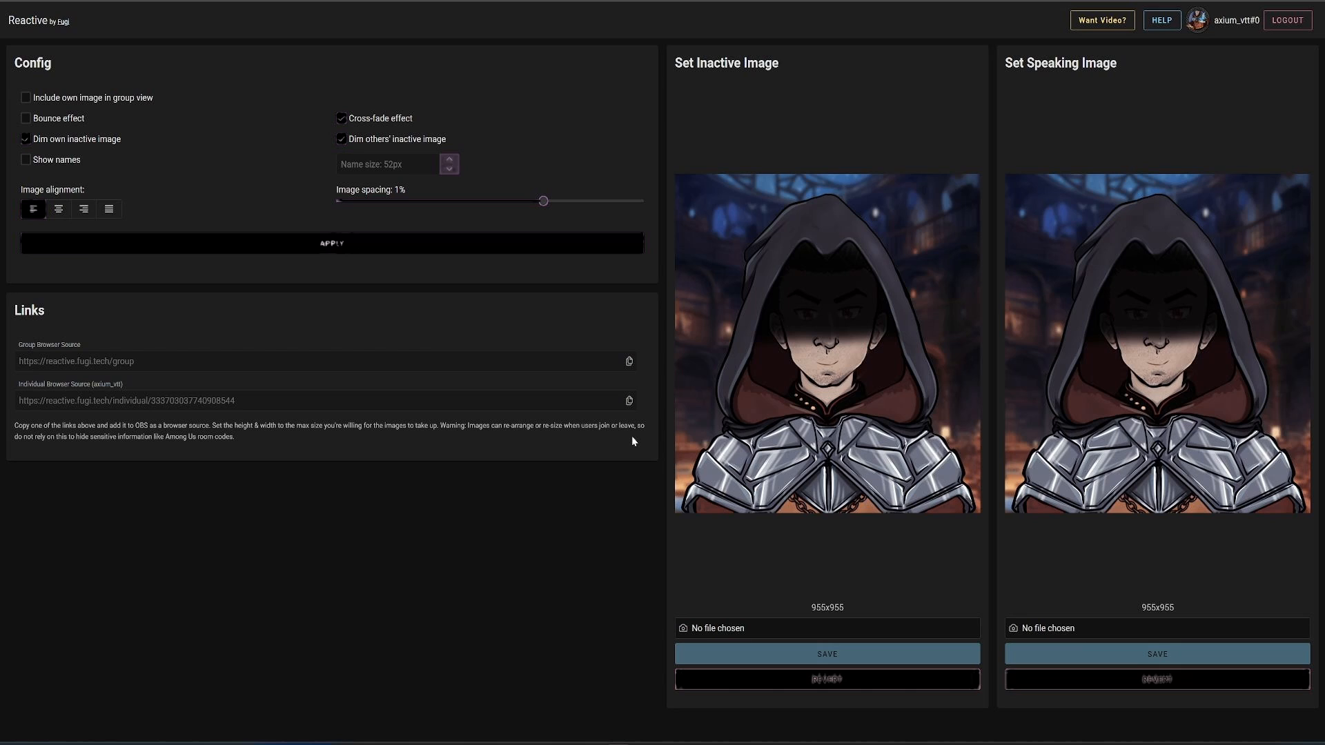
left_click(797, 717)
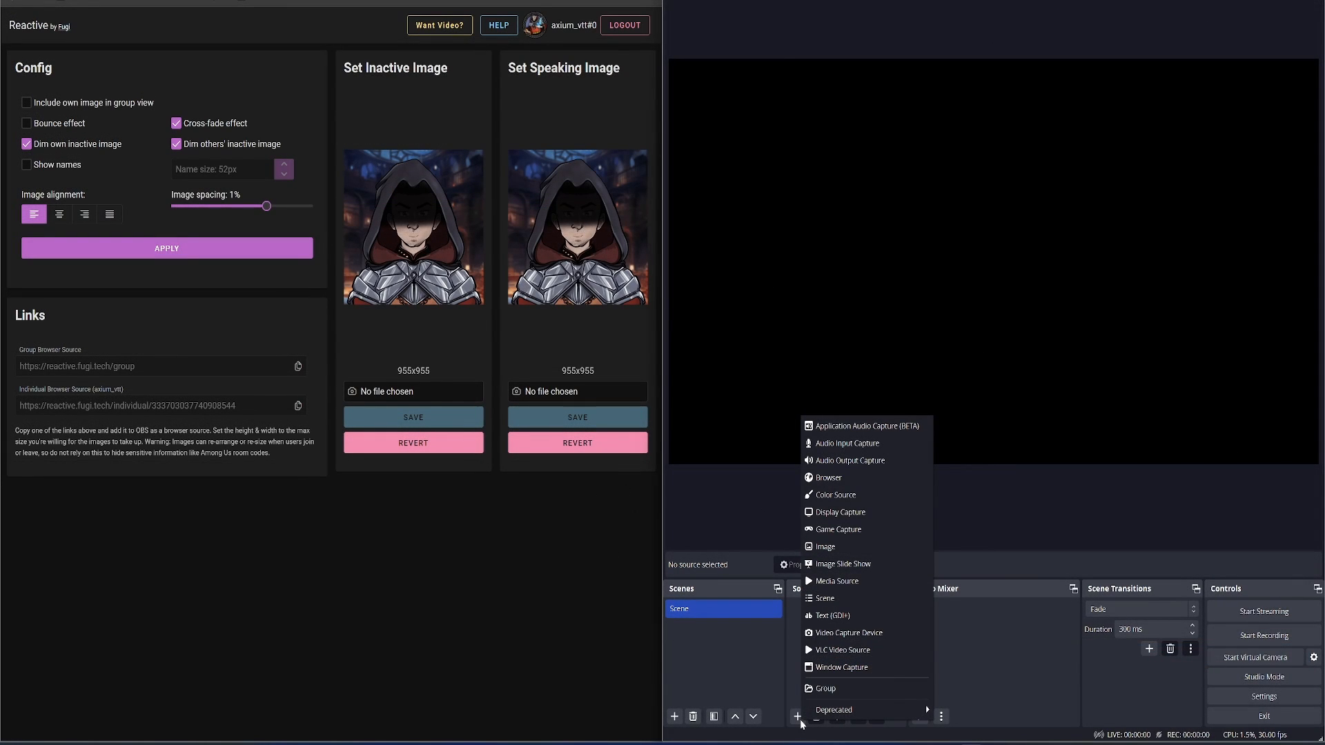
left_click(850, 485)
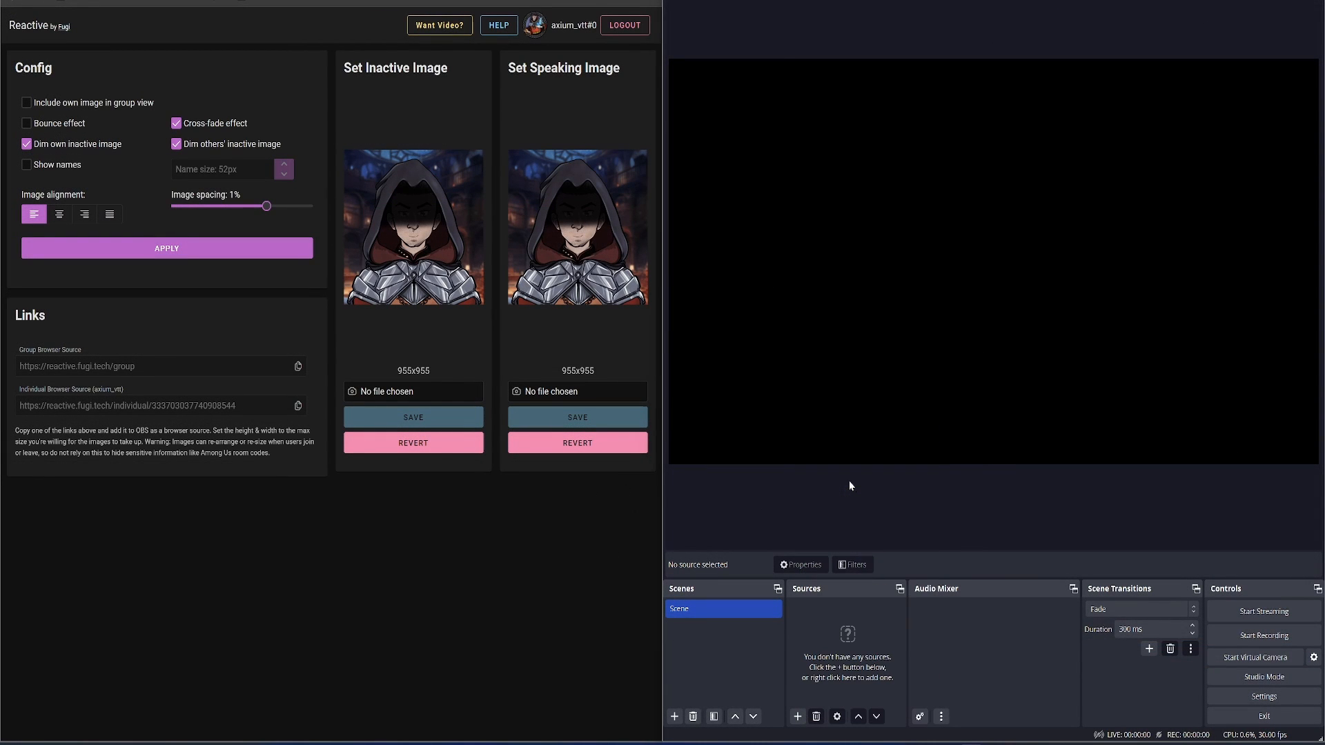
left_click(796, 716)
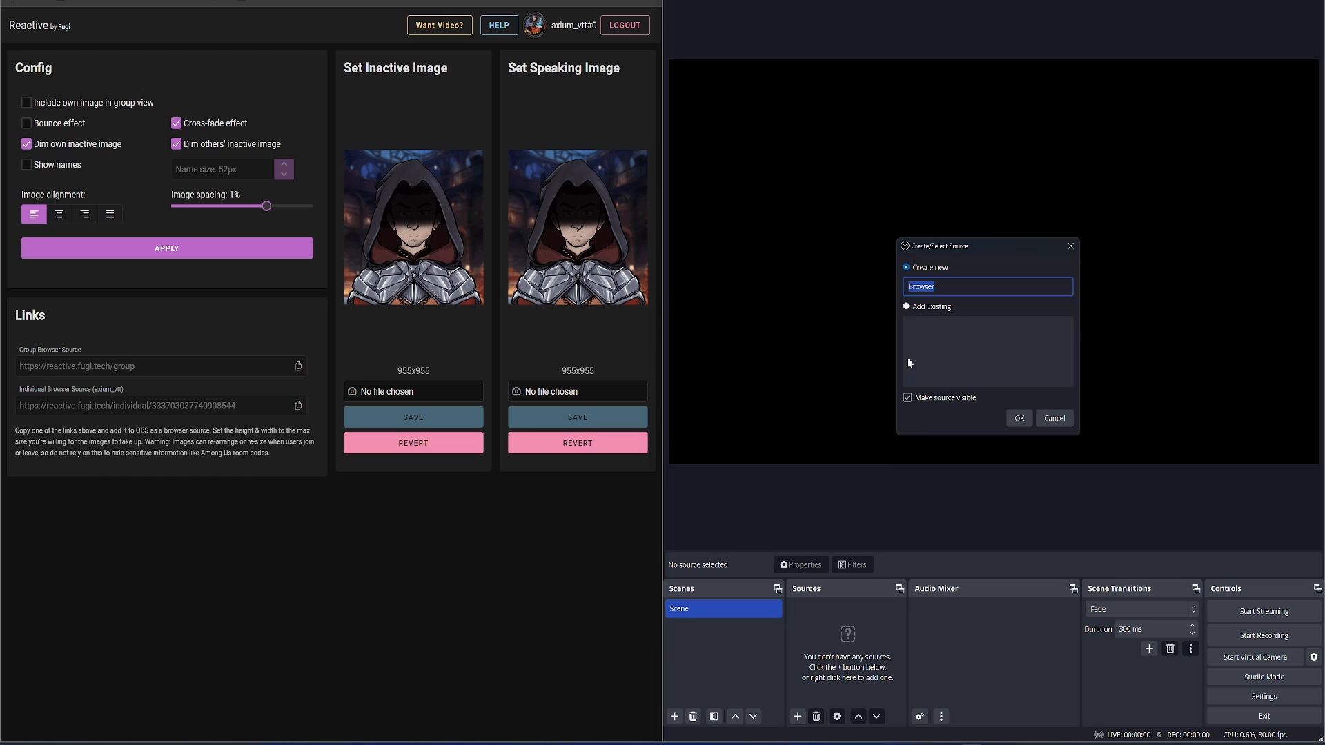
left_click(1018, 418)
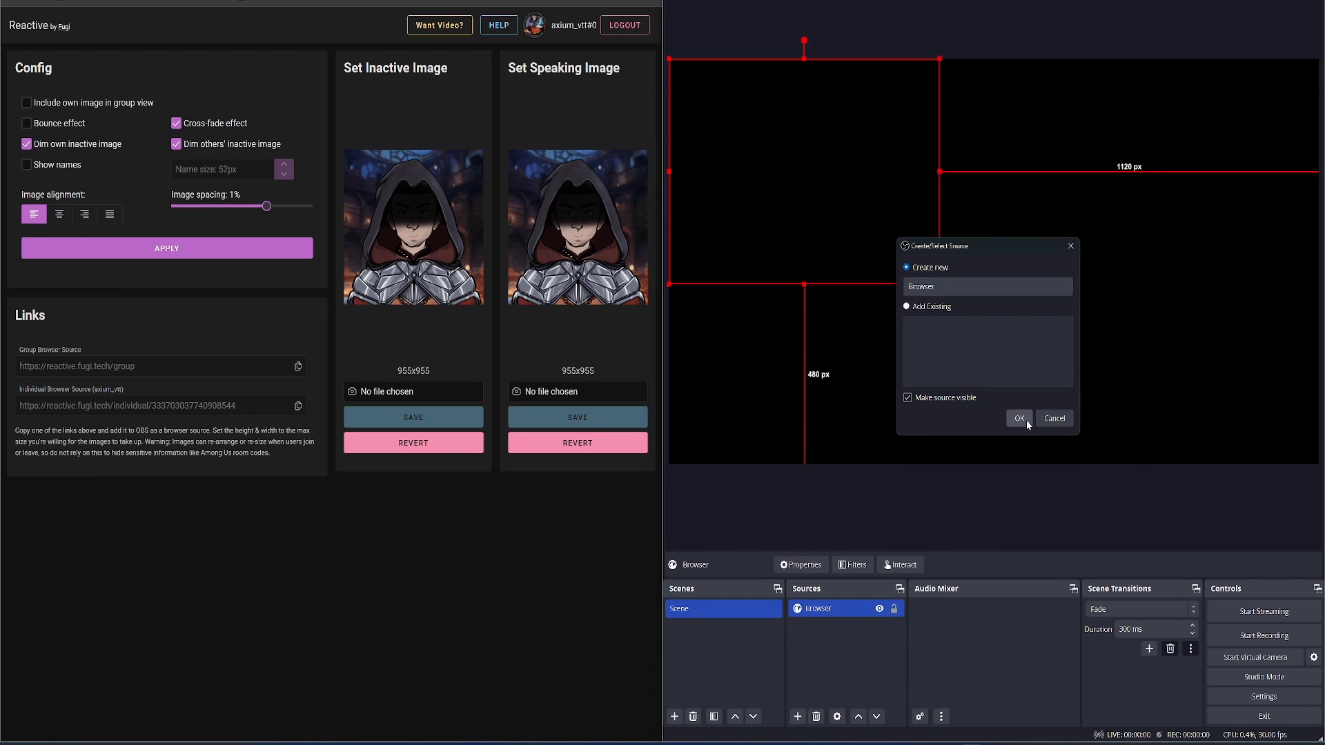
left_click(1019, 417)
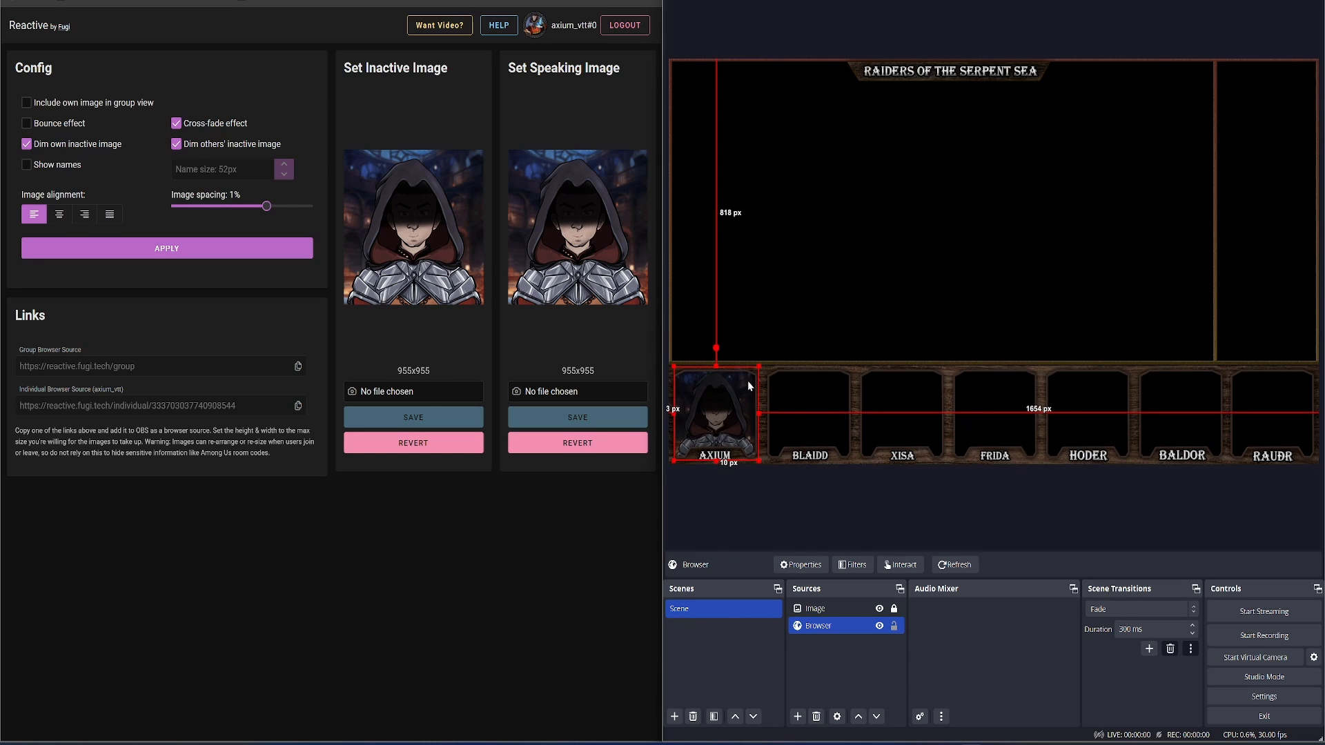
Add a second browser source 'Browser 2' pointing at the Foundry URL and log in via Interact
left_click(950, 286)
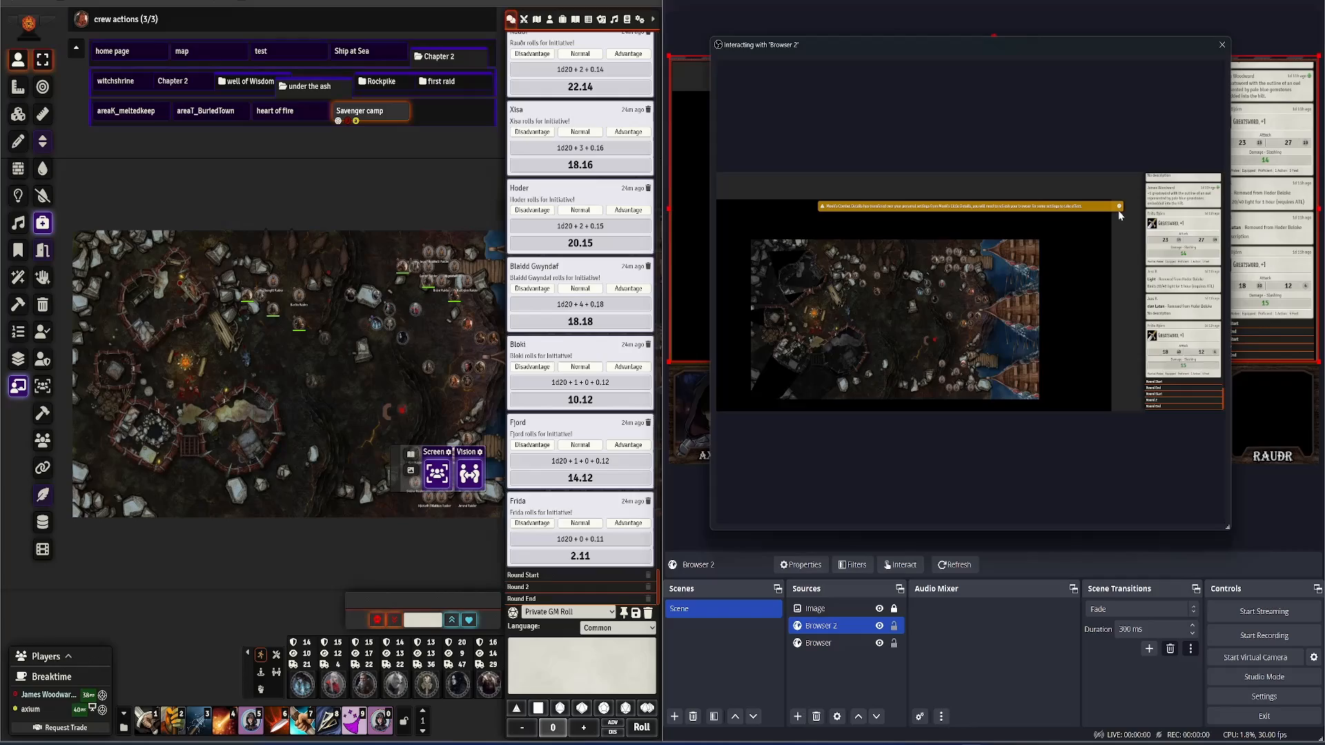
left_click(1116, 206)
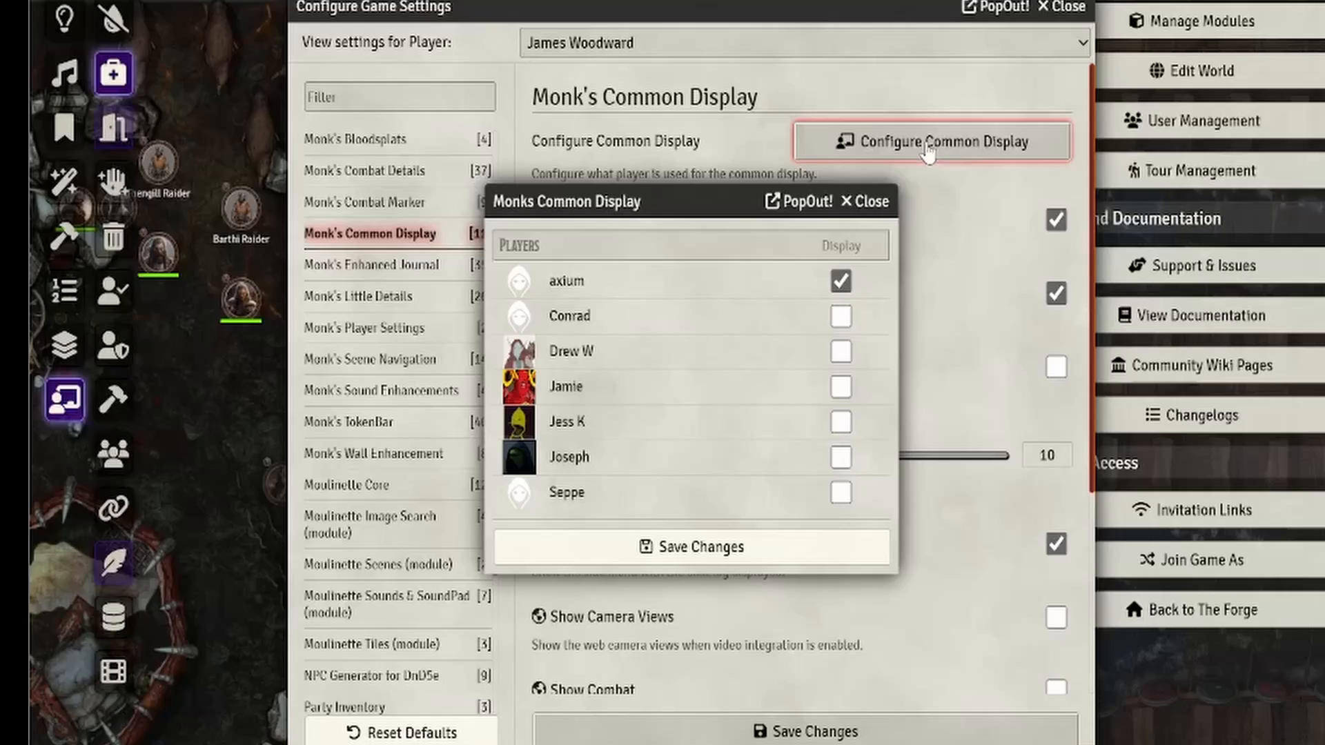
mouse_move(832, 287)
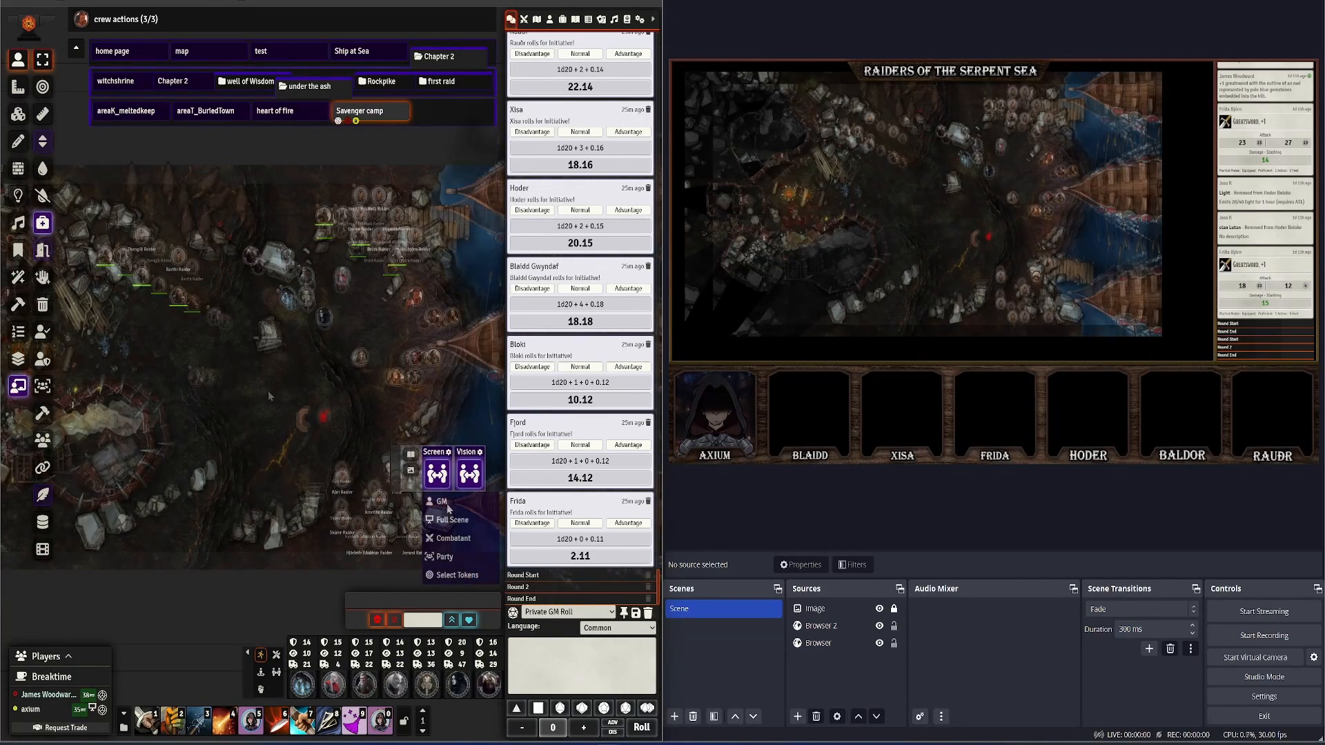
Switch the common display to Combatant mode and begin the encounter with Hoder's turn
left_click(451, 520)
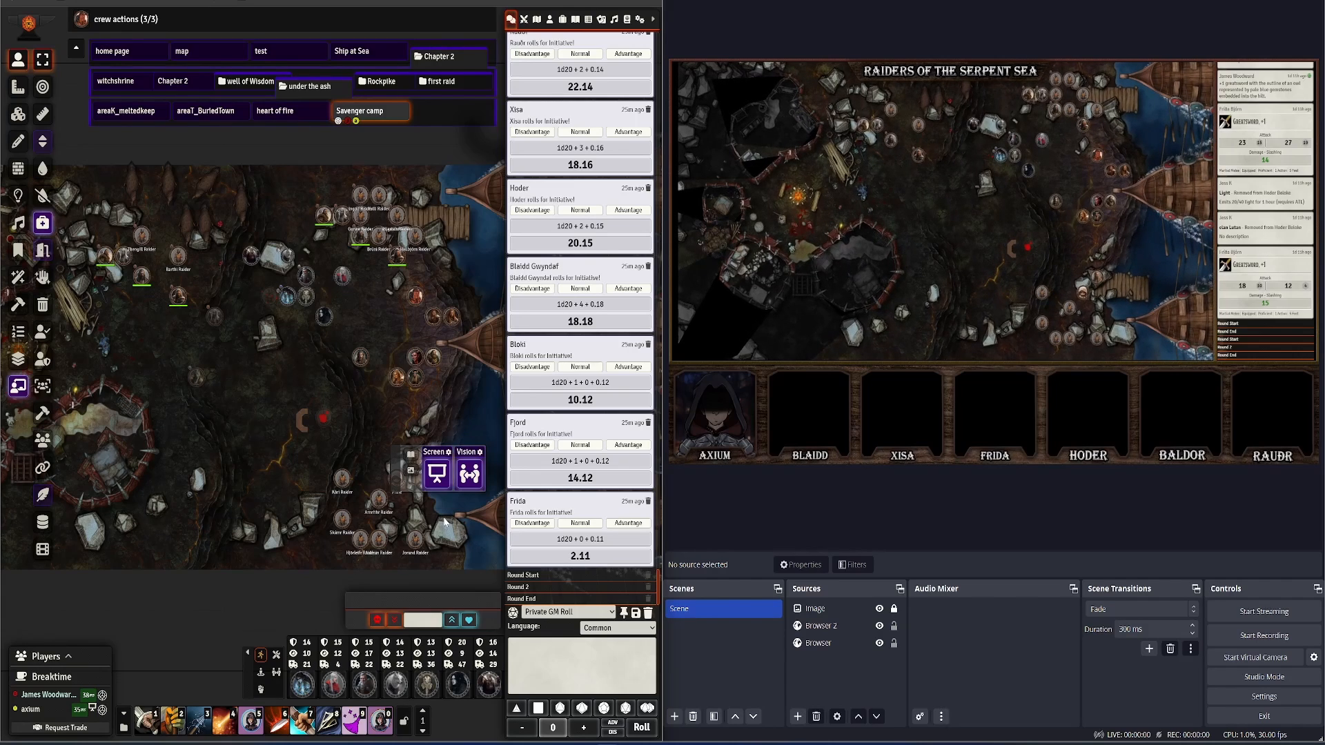
left_click(438, 472)
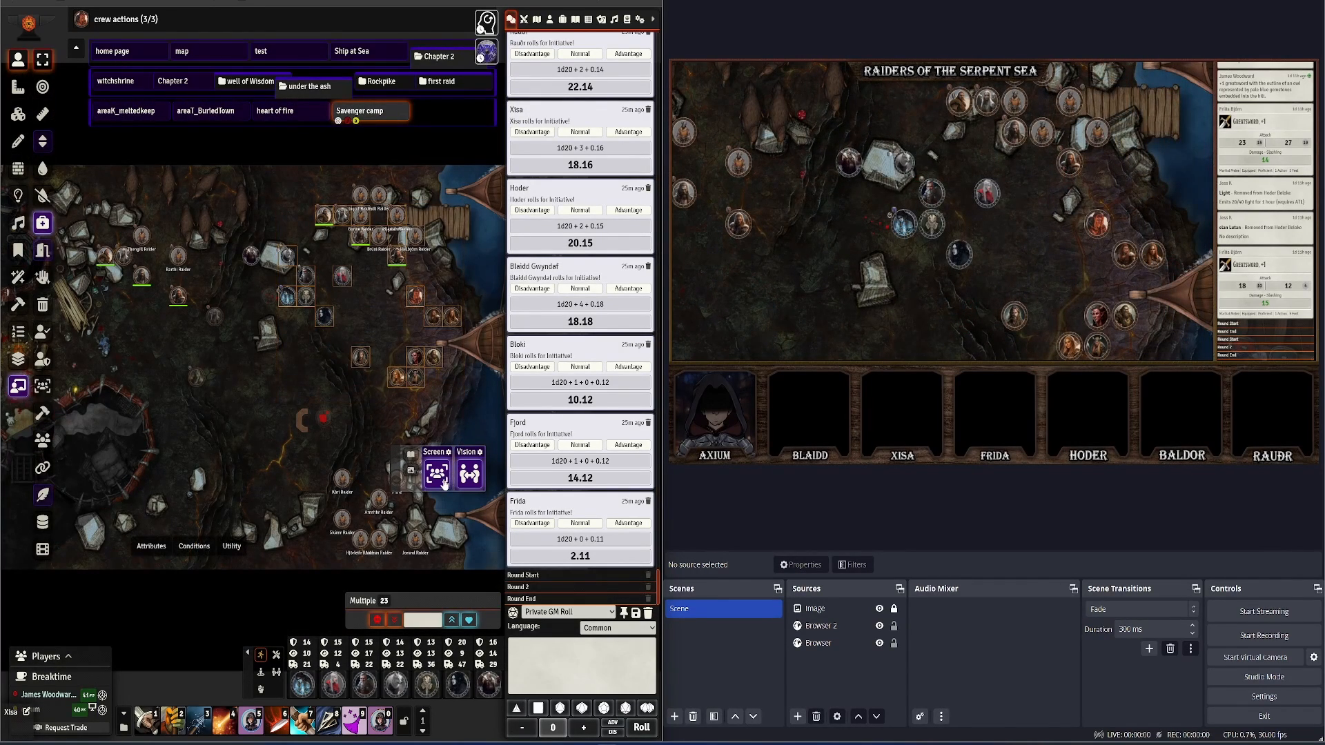
left_click(437, 472)
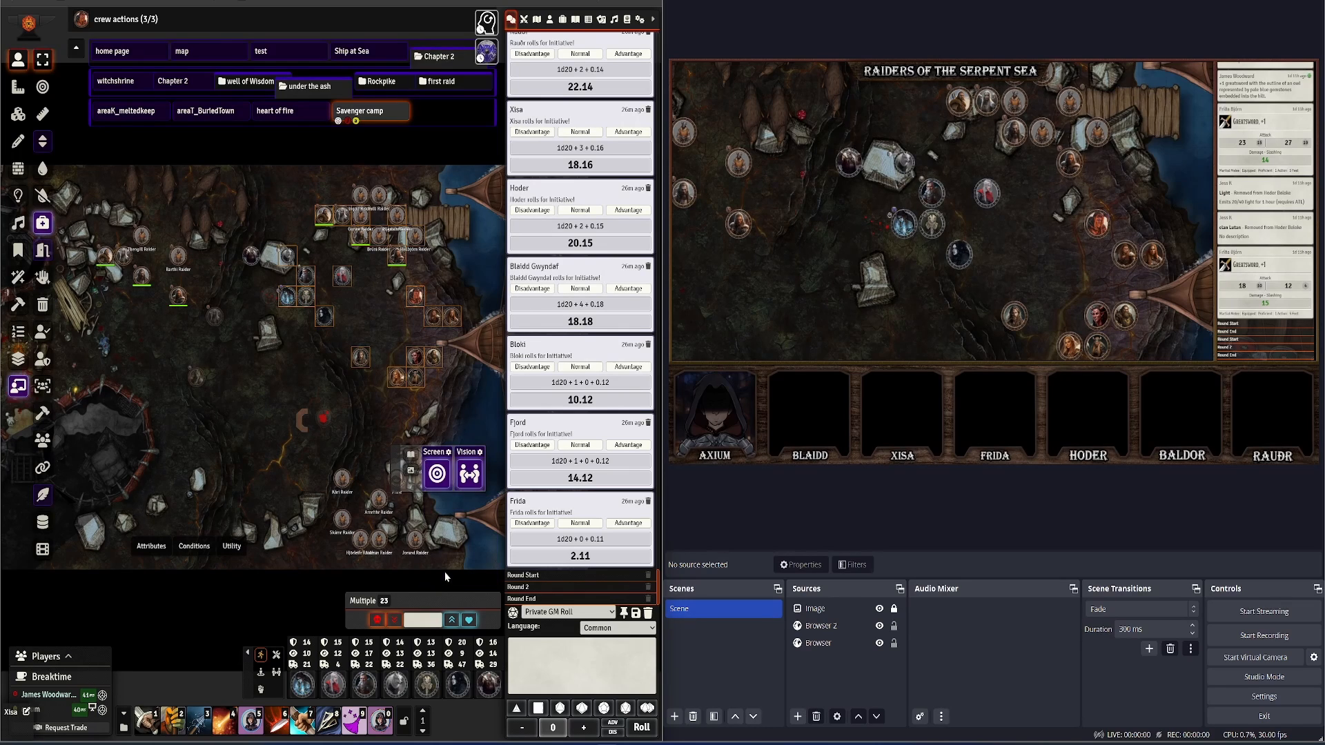
left_click(438, 469)
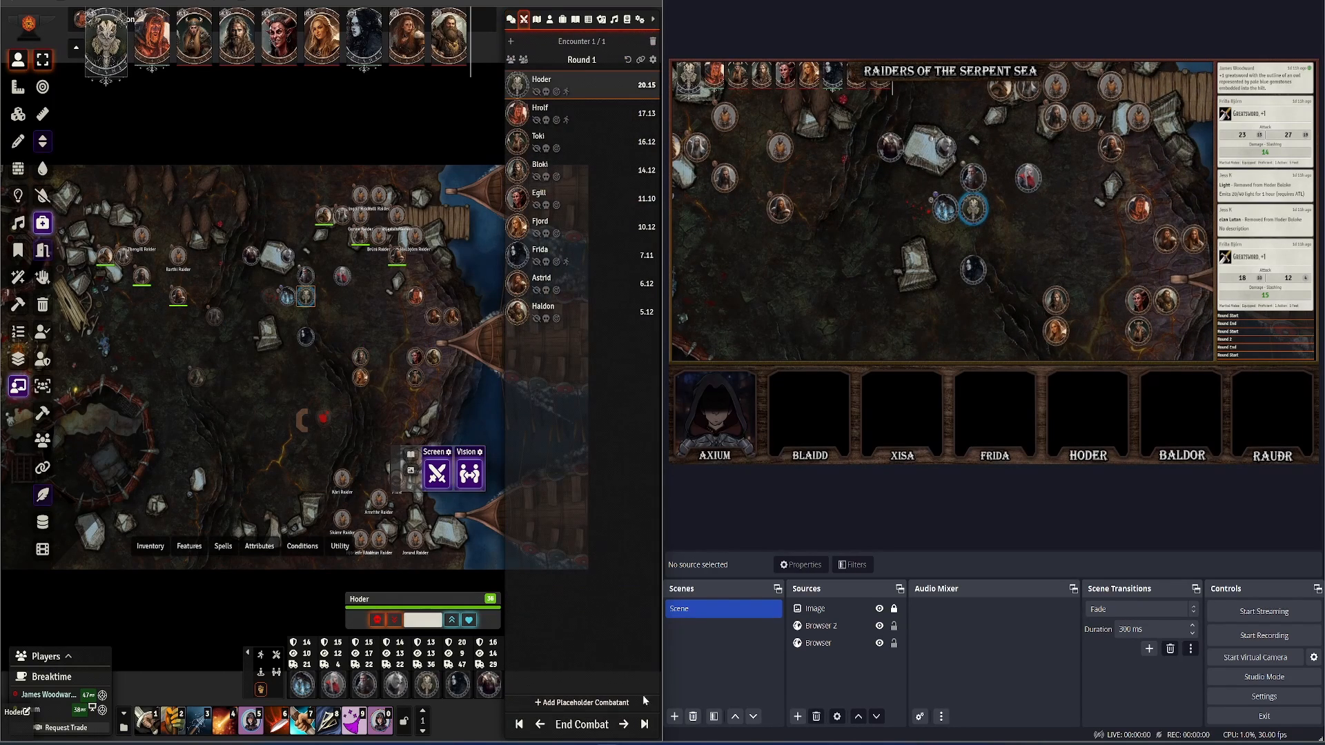
Advance through Hrolf, Toki, Bloki, Egill, Fjord, Frida, Astrid and Haldon's turns into round 2 with Hoder
left_click(624, 725)
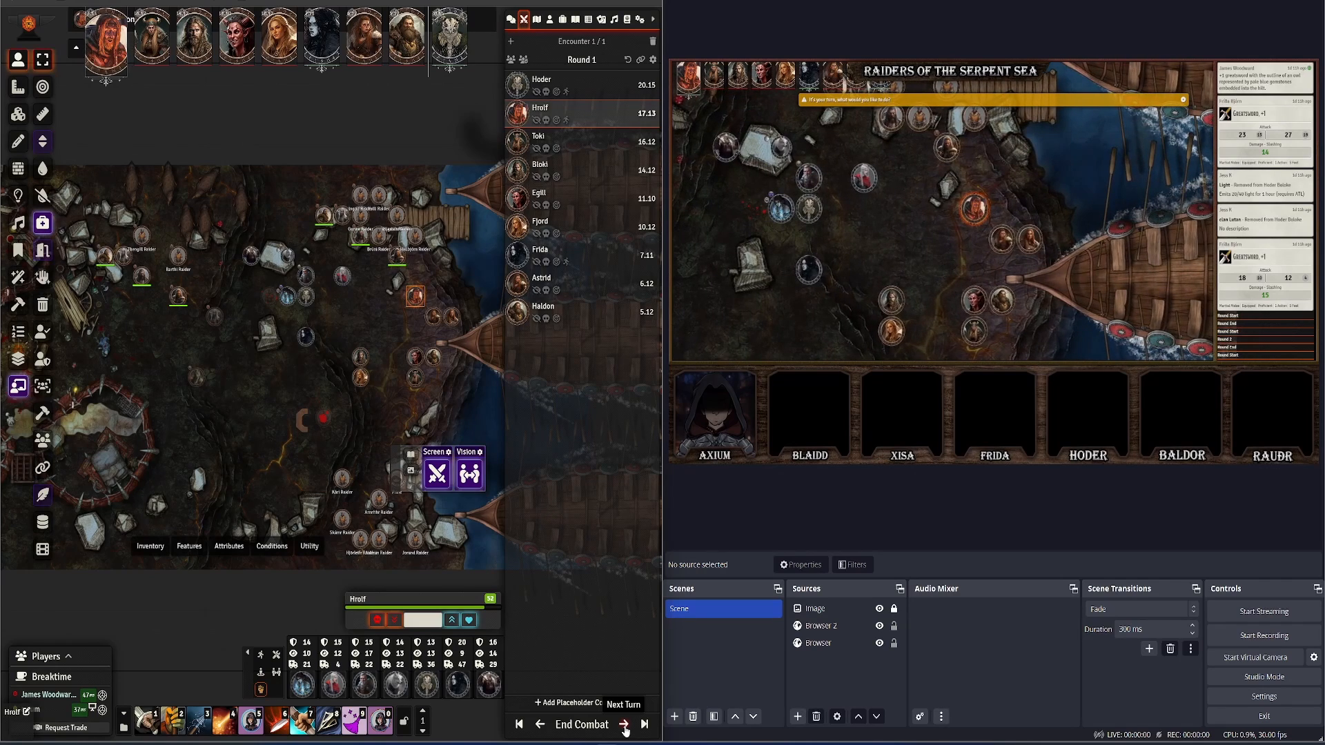
left_click(622, 704)
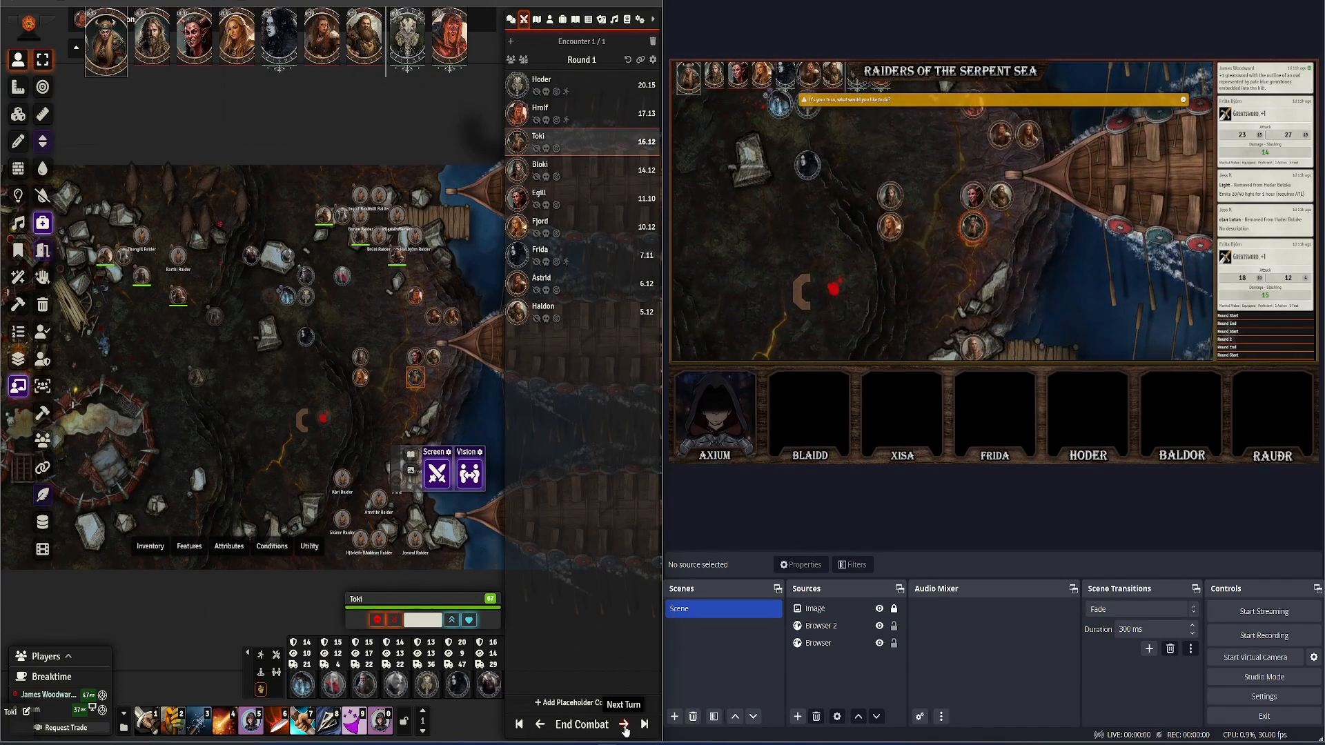
left_click(624, 725)
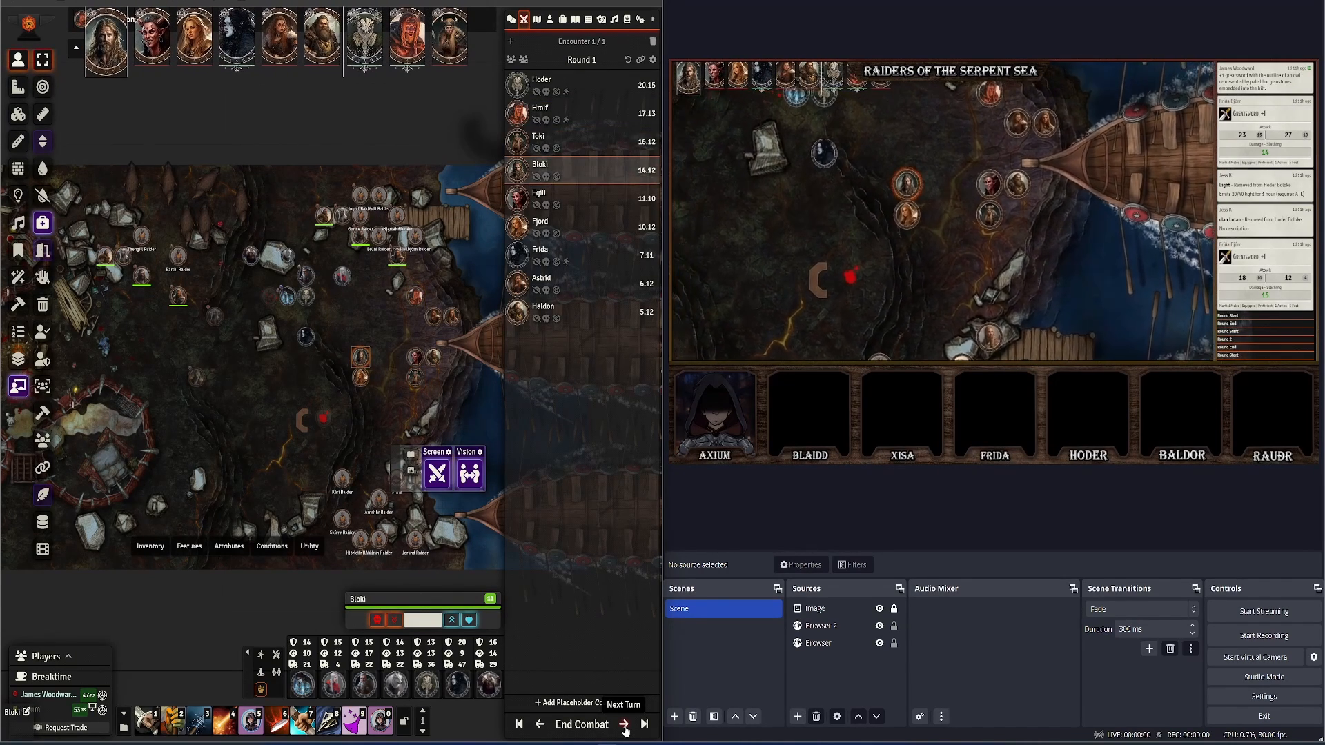
left_click(622, 706)
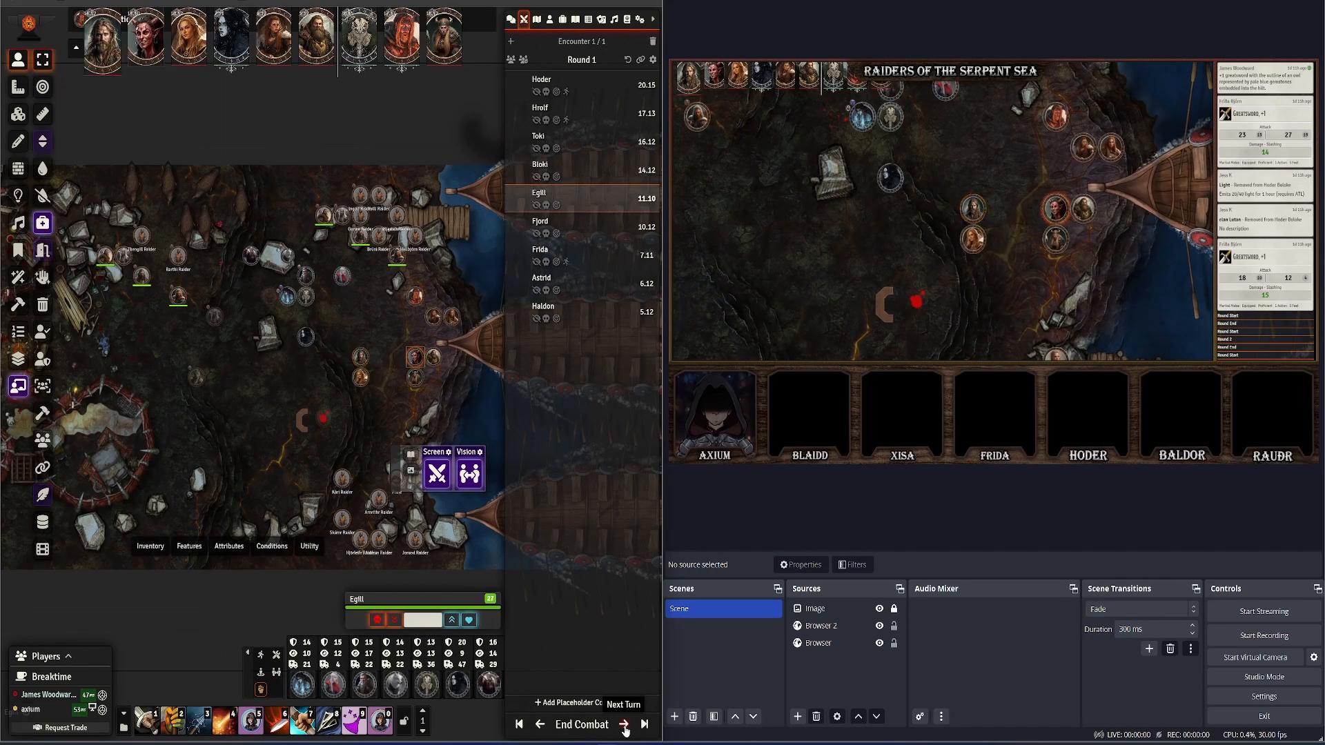
left_click(623, 705)
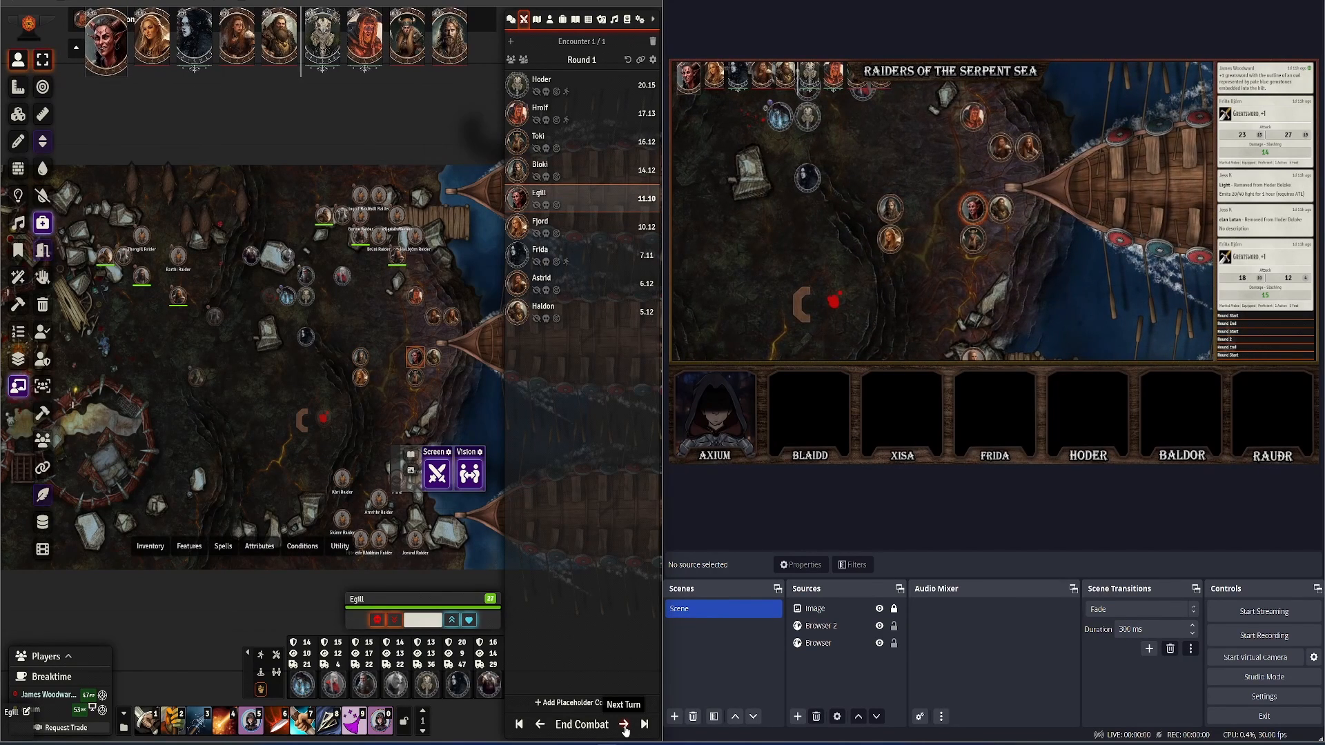
left_click(623, 724)
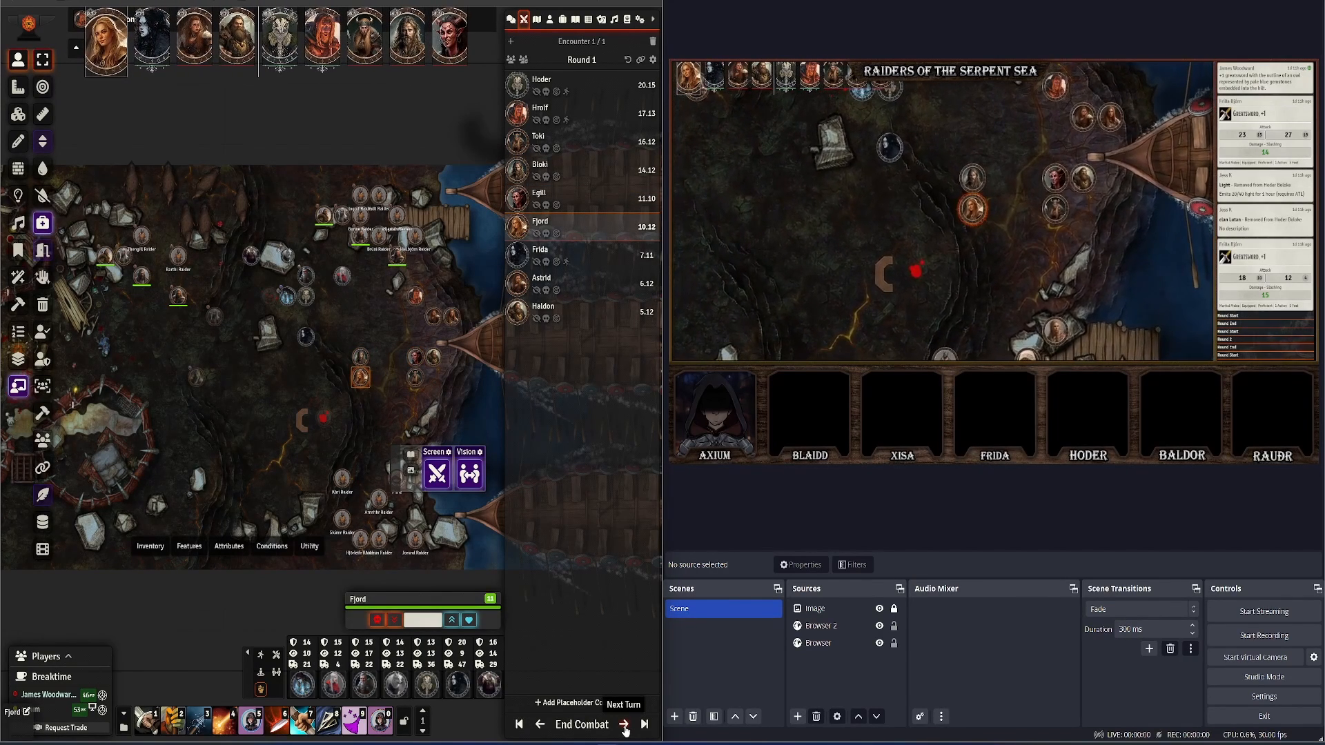
left_click(623, 725)
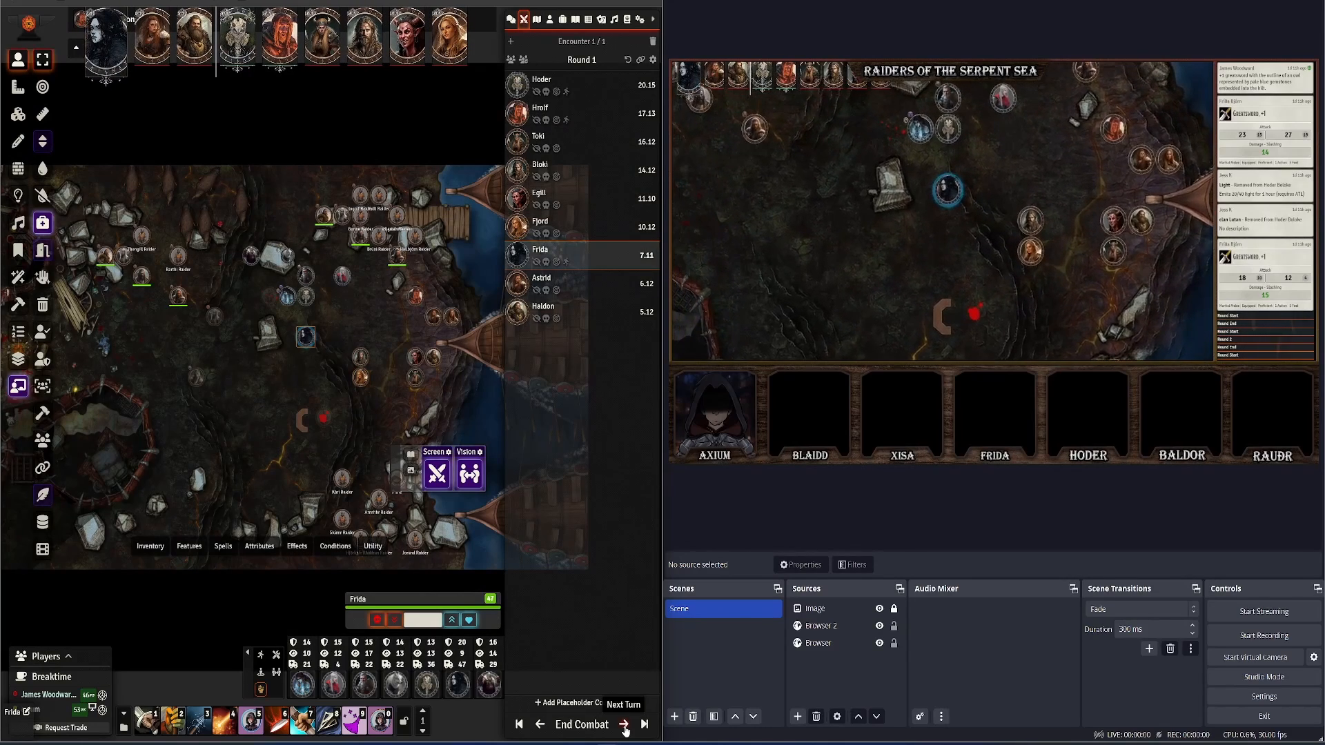
left_click(624, 724)
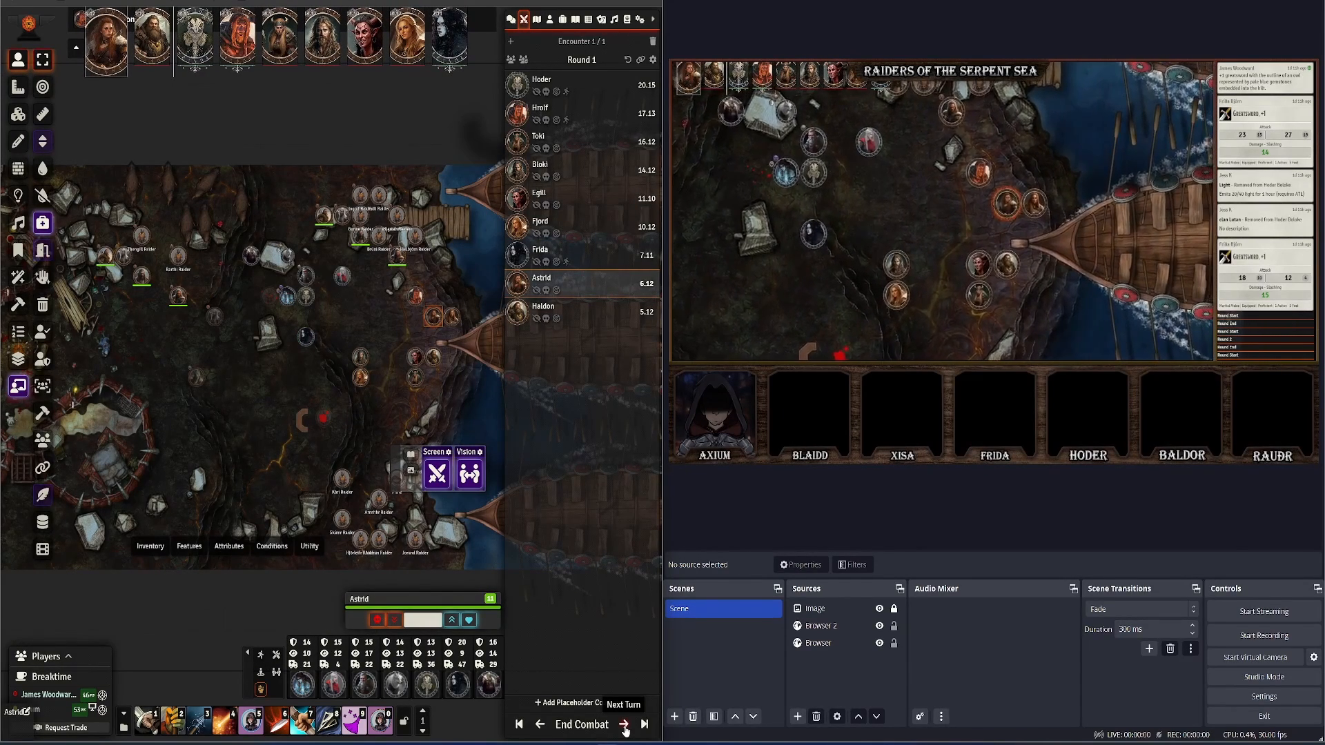
left_click(624, 724)
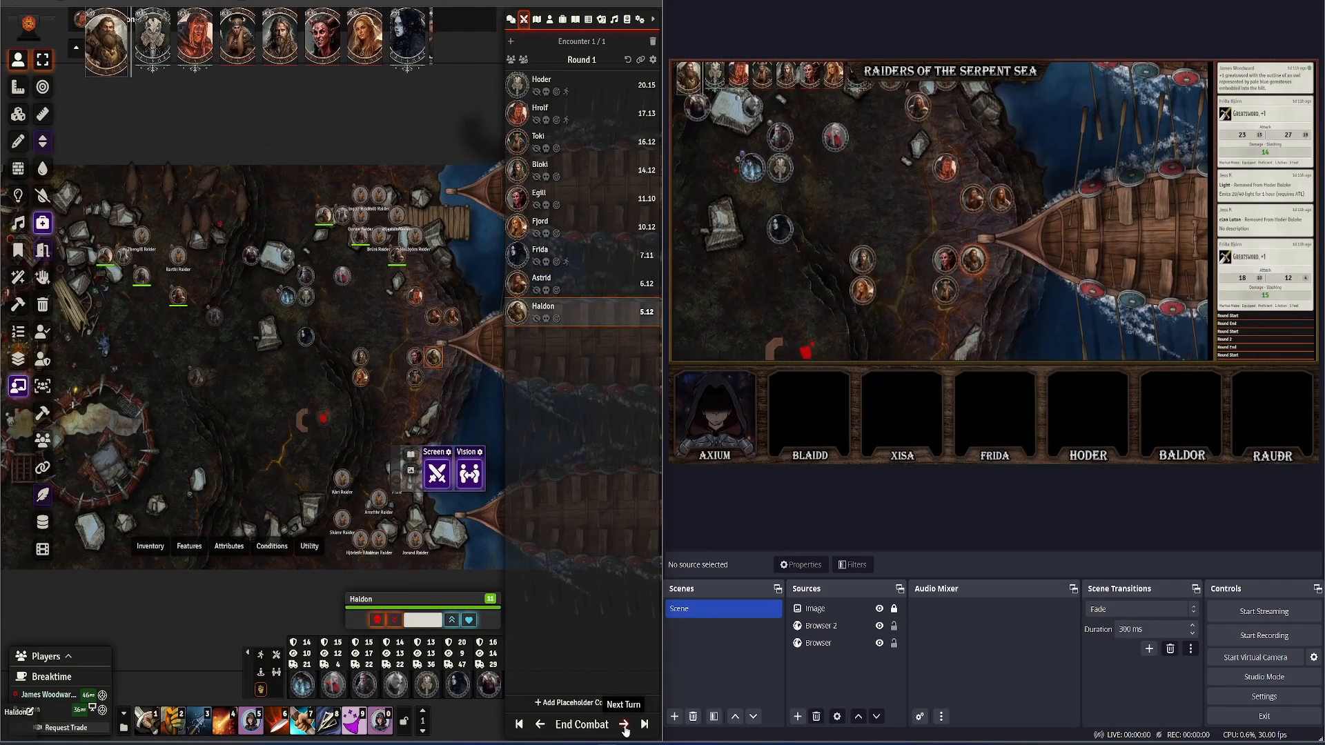
left_click(624, 724)
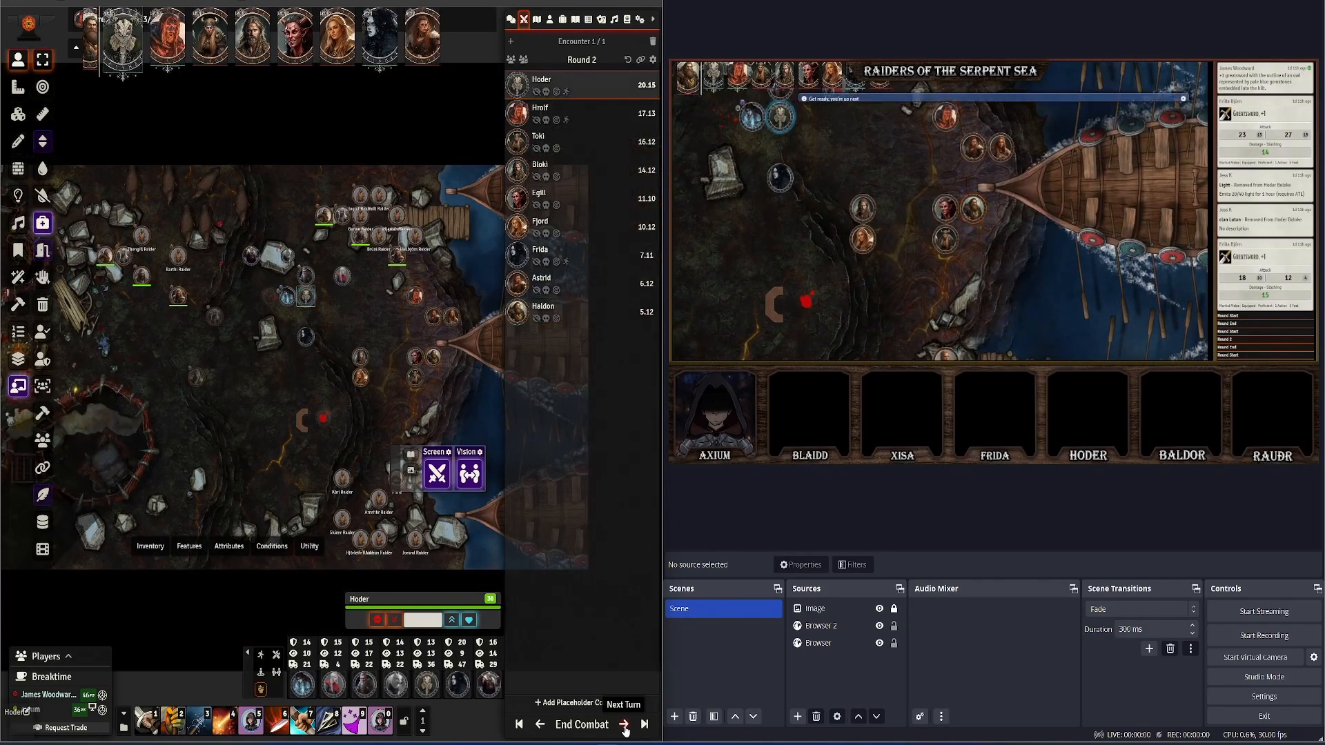